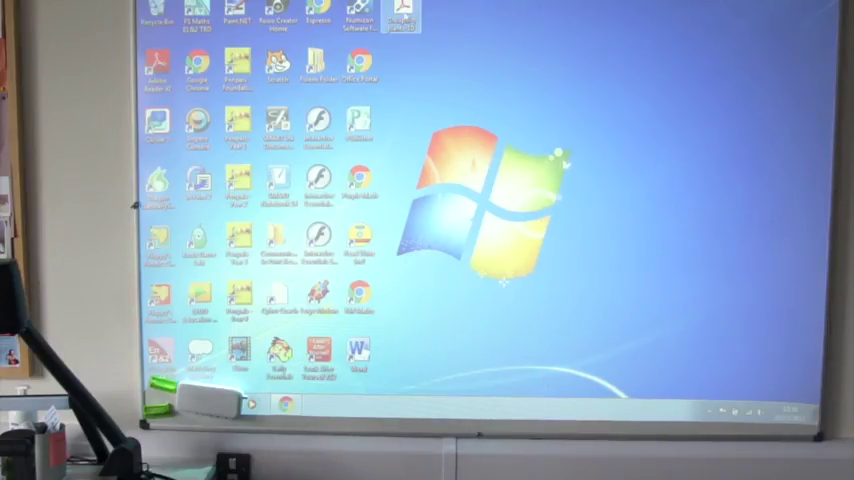
pyautogui.moveTo(400, 18)
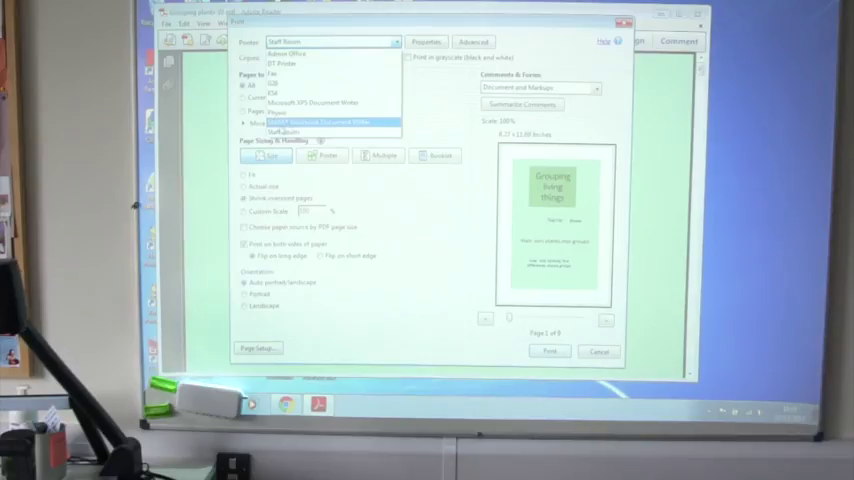
# Step: Choose SMART Notebook Document Writer as the printer and bring up its Properties
pyautogui.click(320, 122)
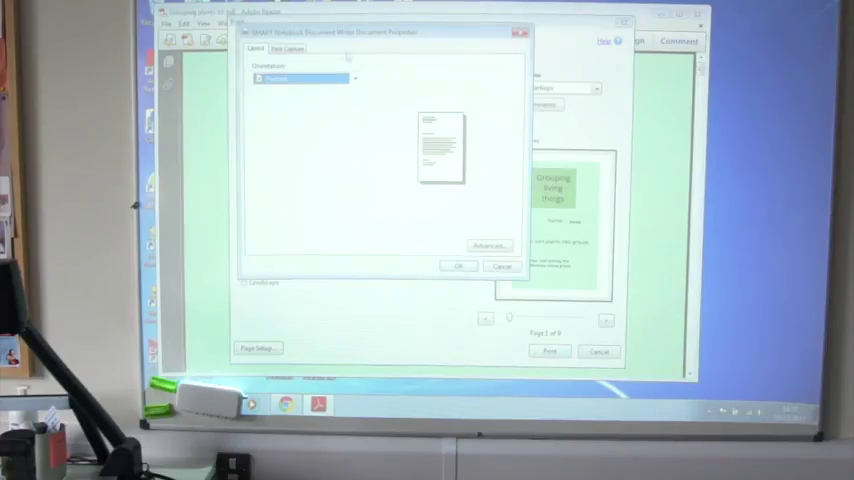
# Step: After glancing at the About tab, set the Layout orientation to Landscape and confirm
pyautogui.click(288, 48)
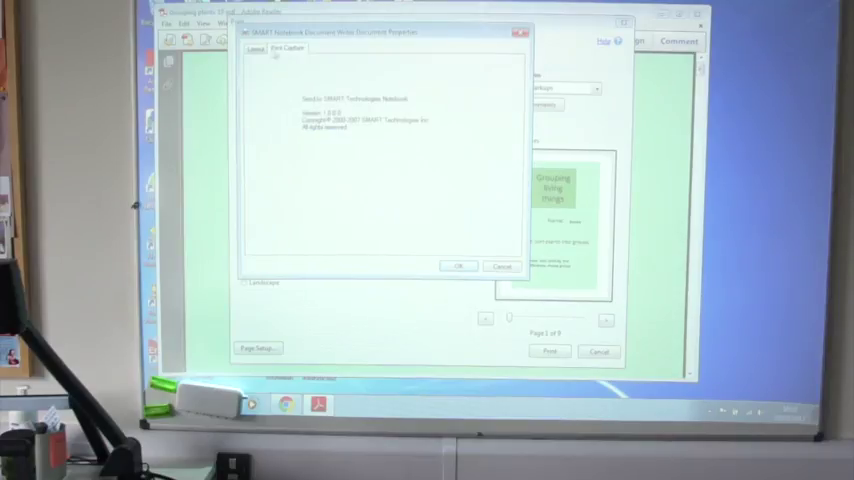
pyautogui.click(256, 48)
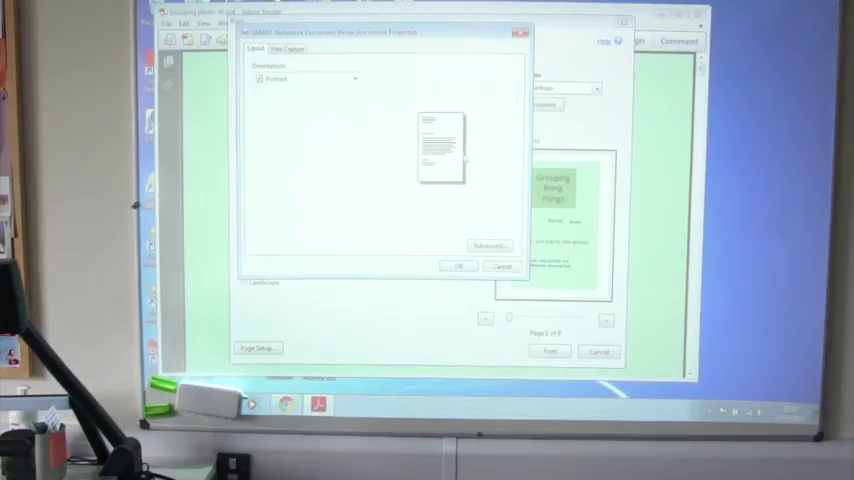
pyautogui.click(354, 78)
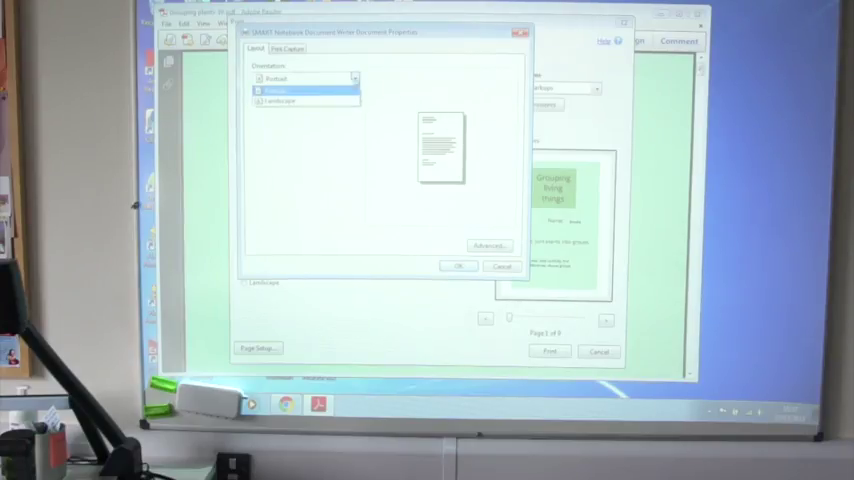
pyautogui.click(304, 100)
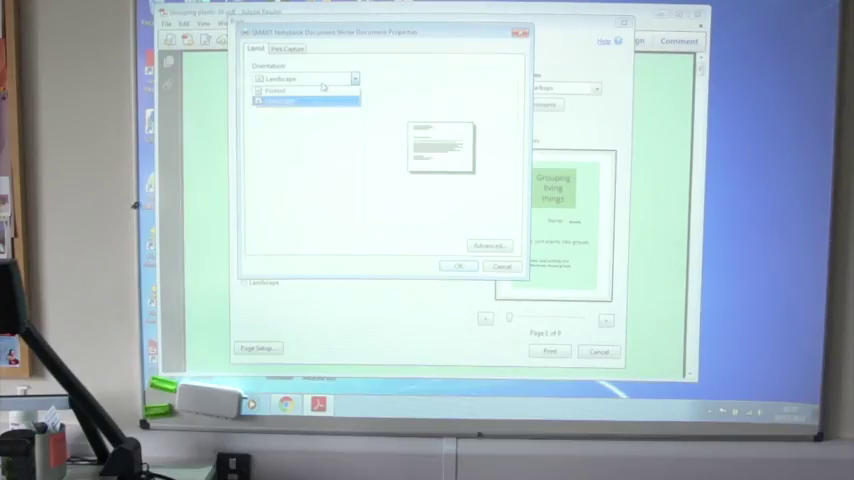
pyautogui.click(290, 90)
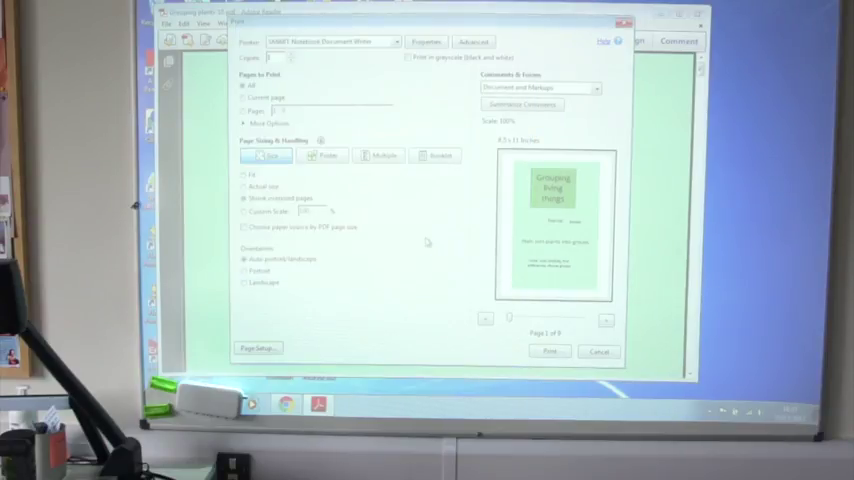
# Step: Send the print job and confirm converting the PDF pages into images for SMART Notebook
pyautogui.click(548, 352)
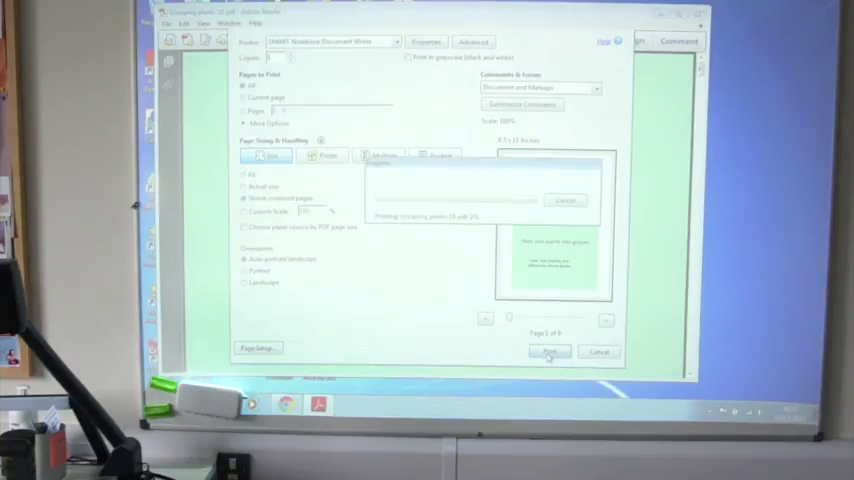
pyautogui.click(548, 352)
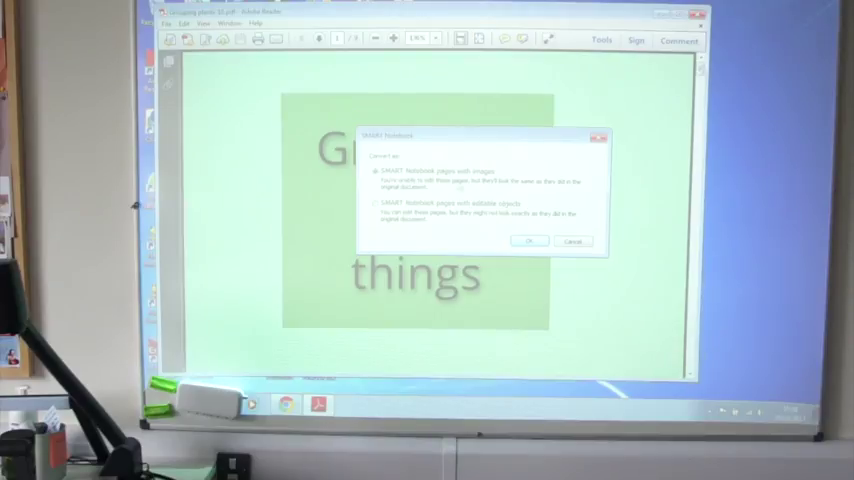
pyautogui.click(528, 240)
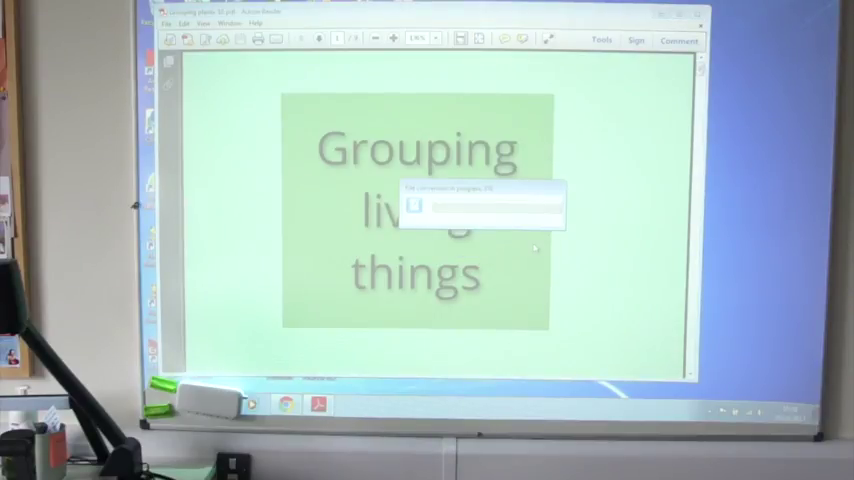